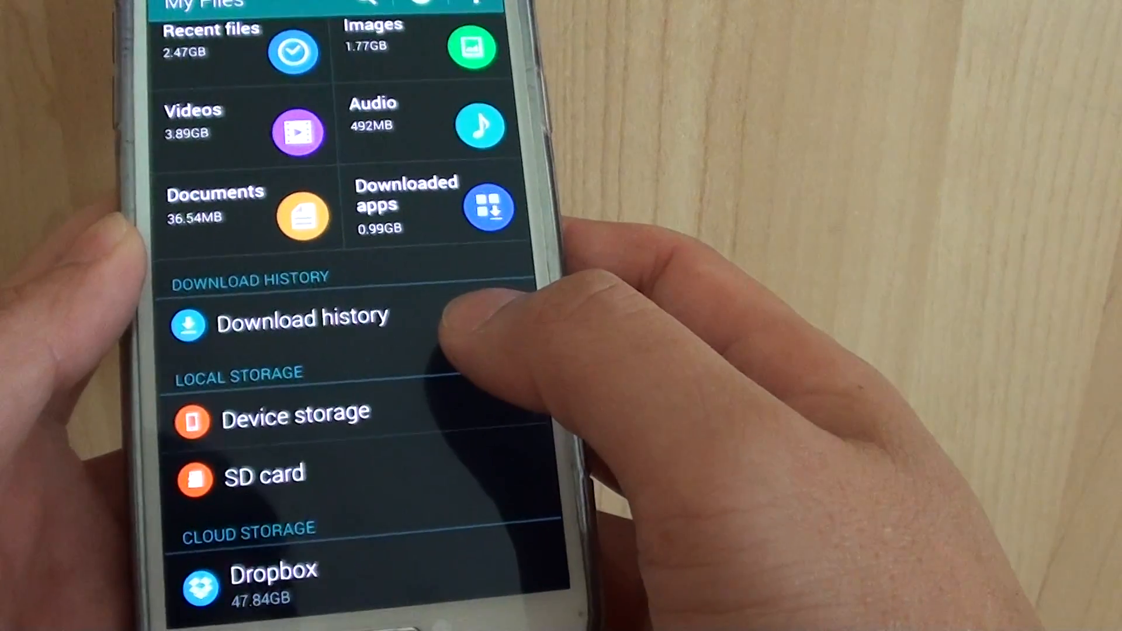
# Open Device storage in My Files and scroll down through its folder list
pyautogui.click(294, 417)
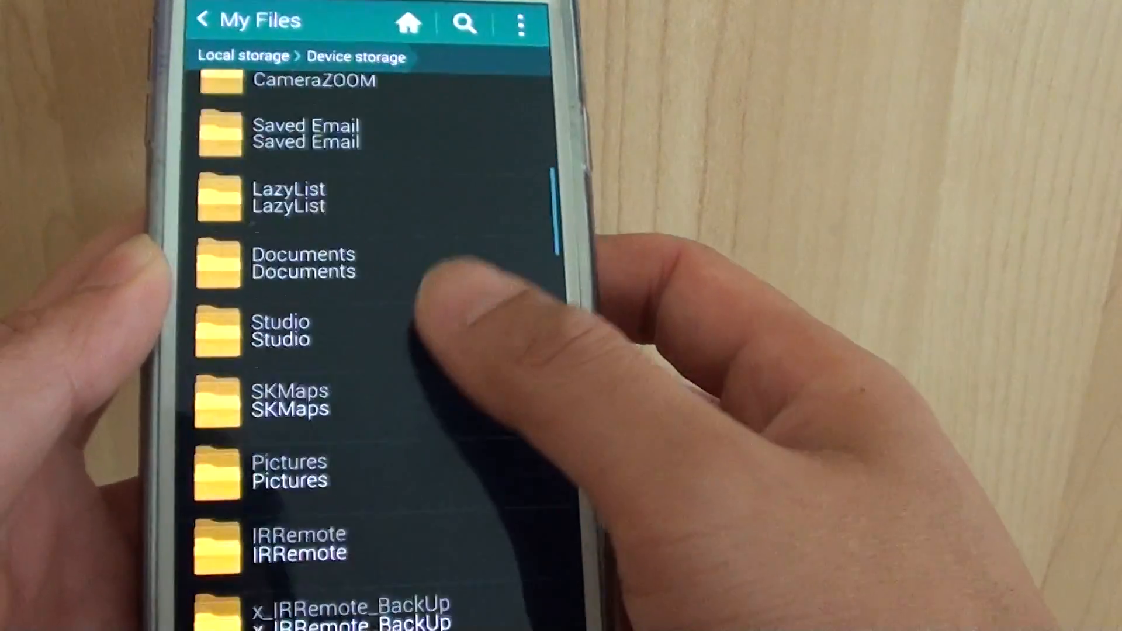
pyautogui.scroll(-3)
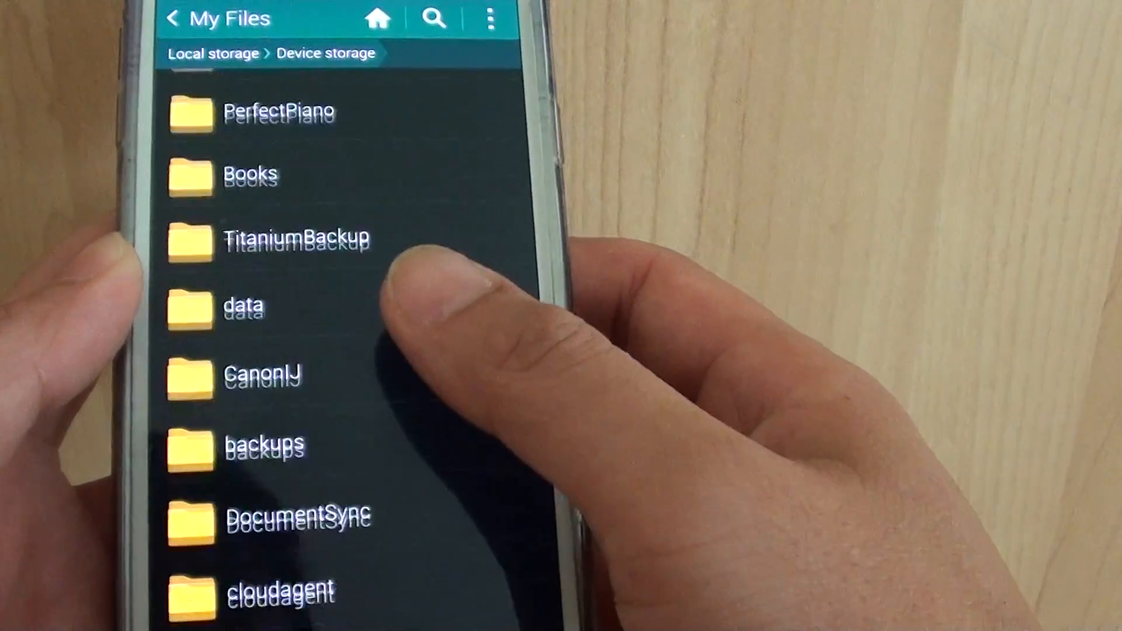
pyautogui.scroll(-3)
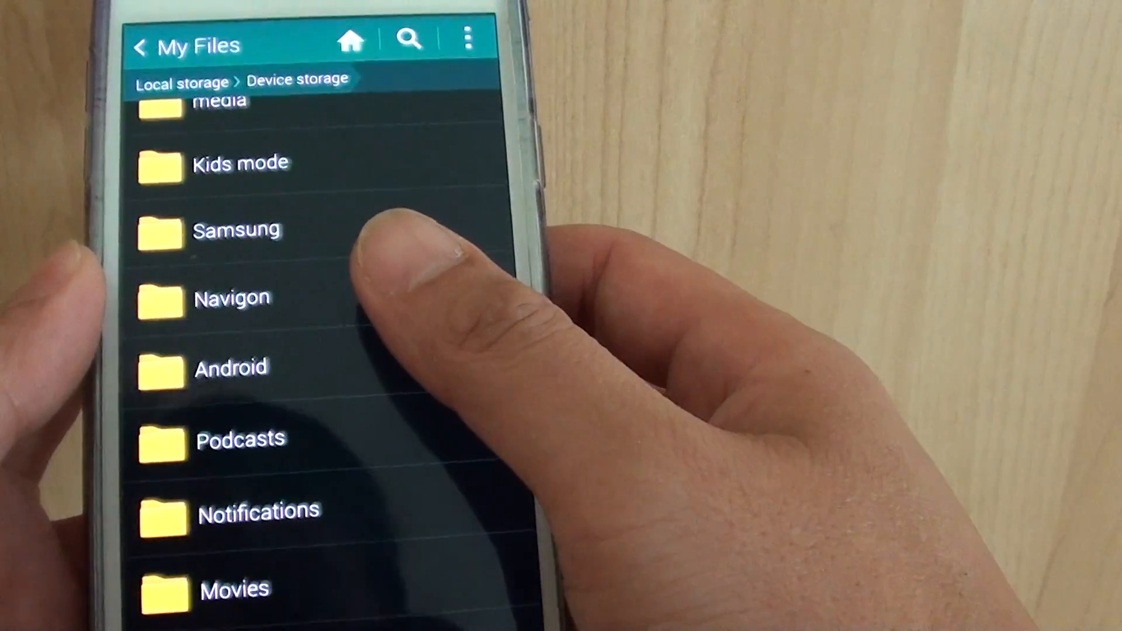
pyautogui.scroll(-3)
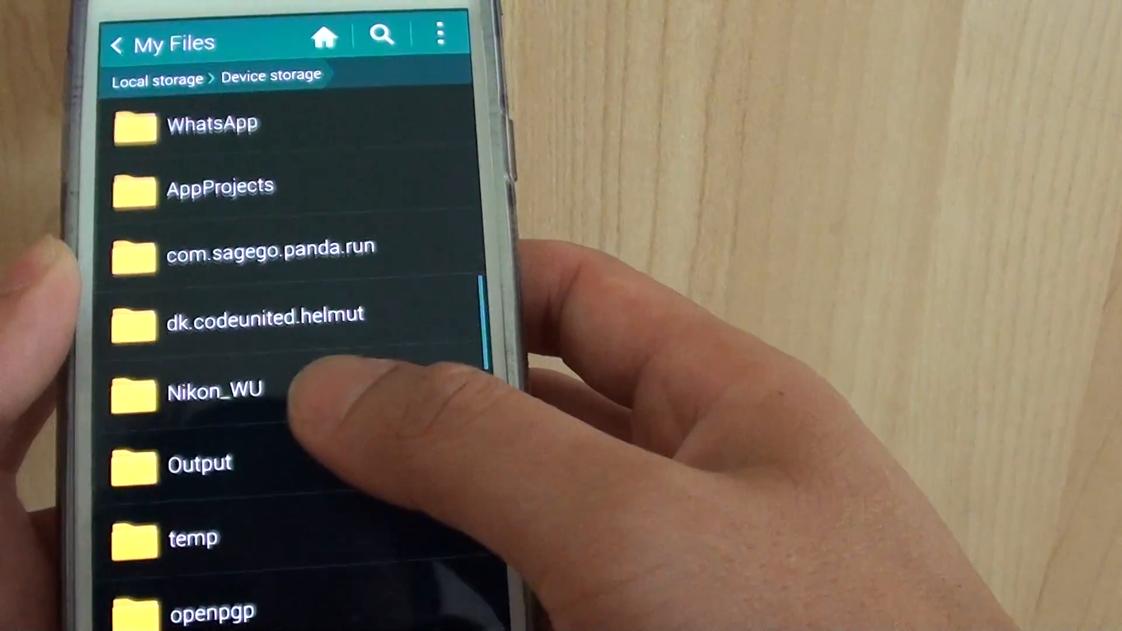
pyautogui.scroll(-3)
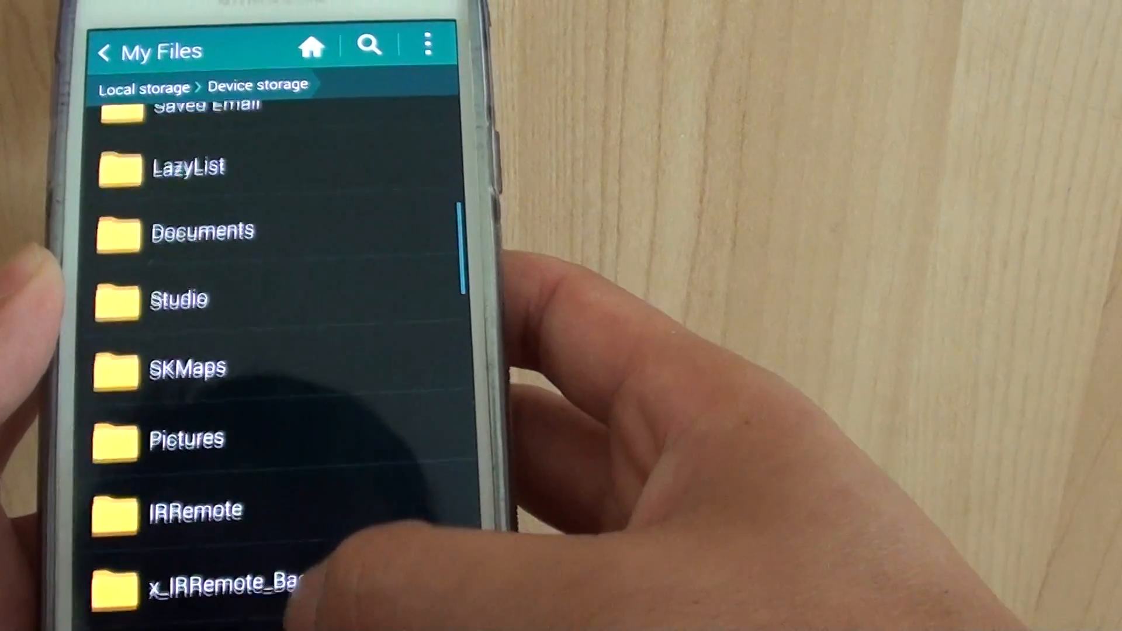
pyautogui.scroll(-3)
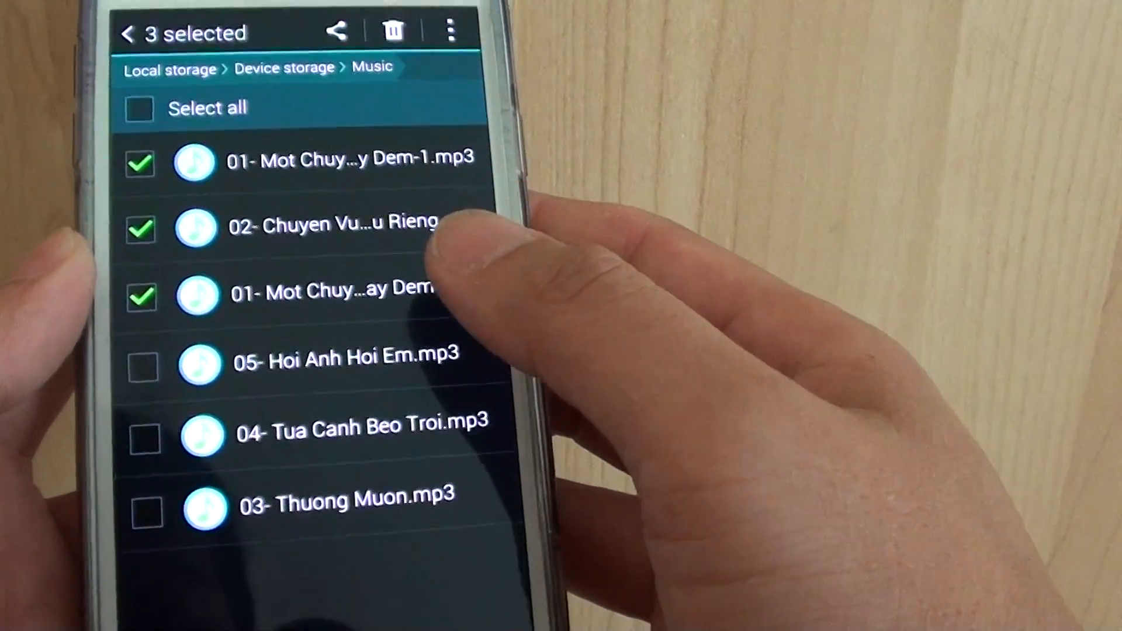
# Select three MP3 songs in Music and choose Copy from the overflow menu
pyautogui.click(129, 32)
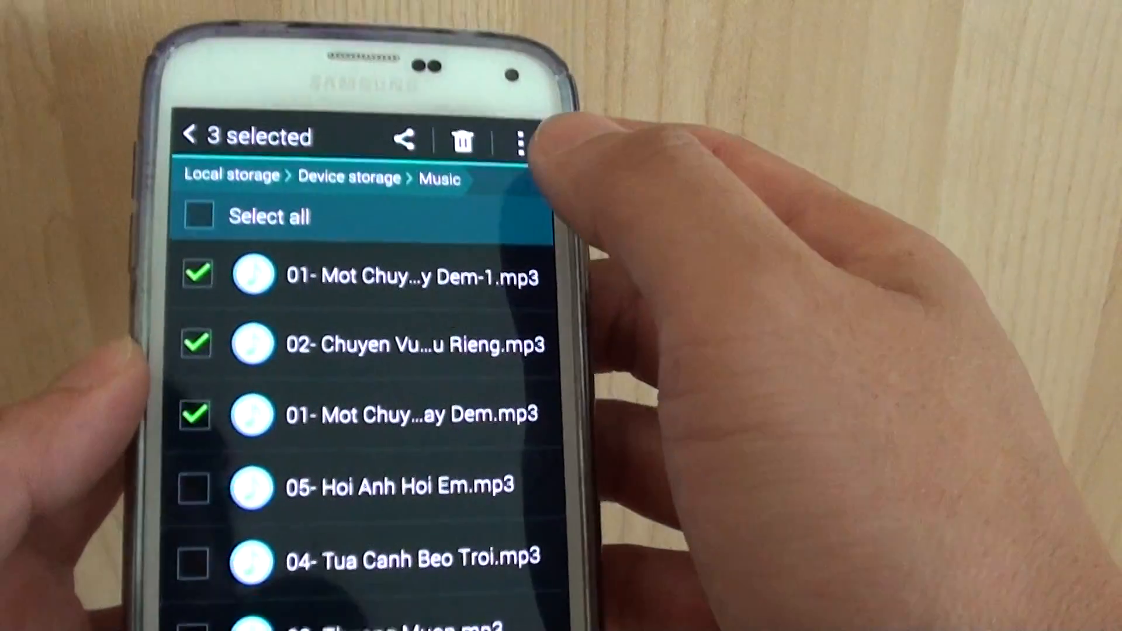
pyautogui.click(521, 140)
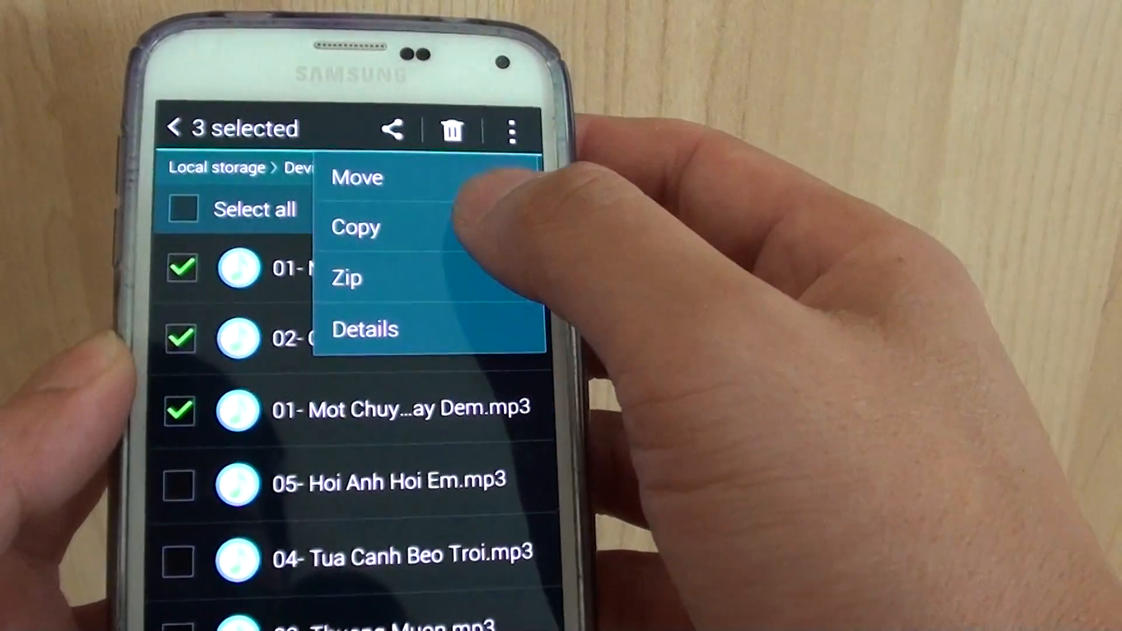
pyautogui.click(356, 227)
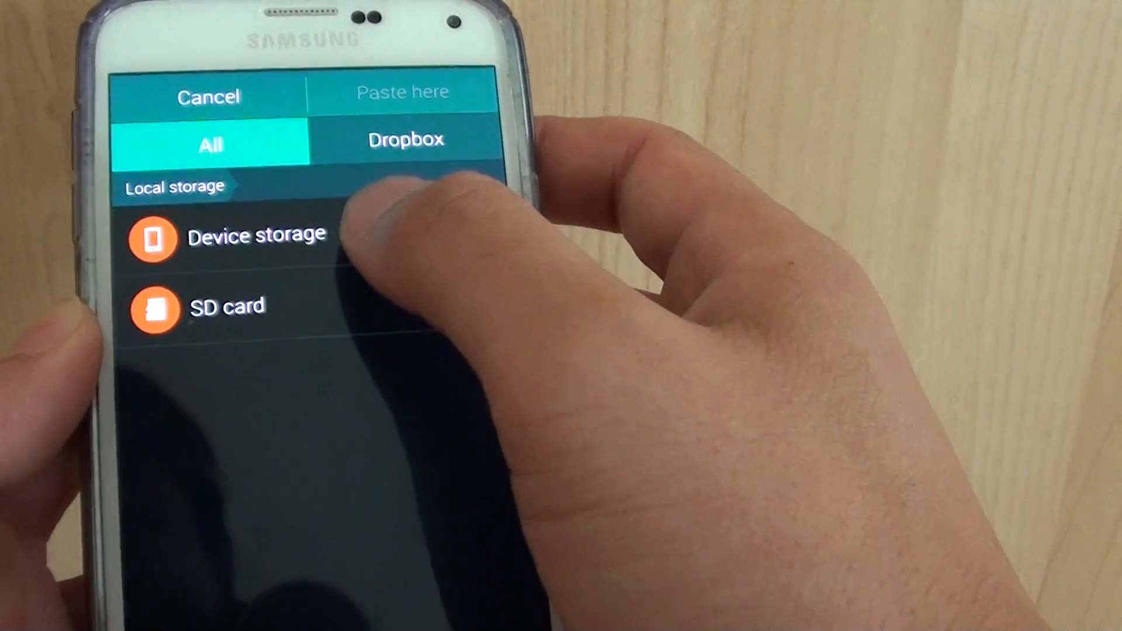
# Pick Device storage as the destination and scroll down toward the Notifications folder
pyautogui.click(255, 235)
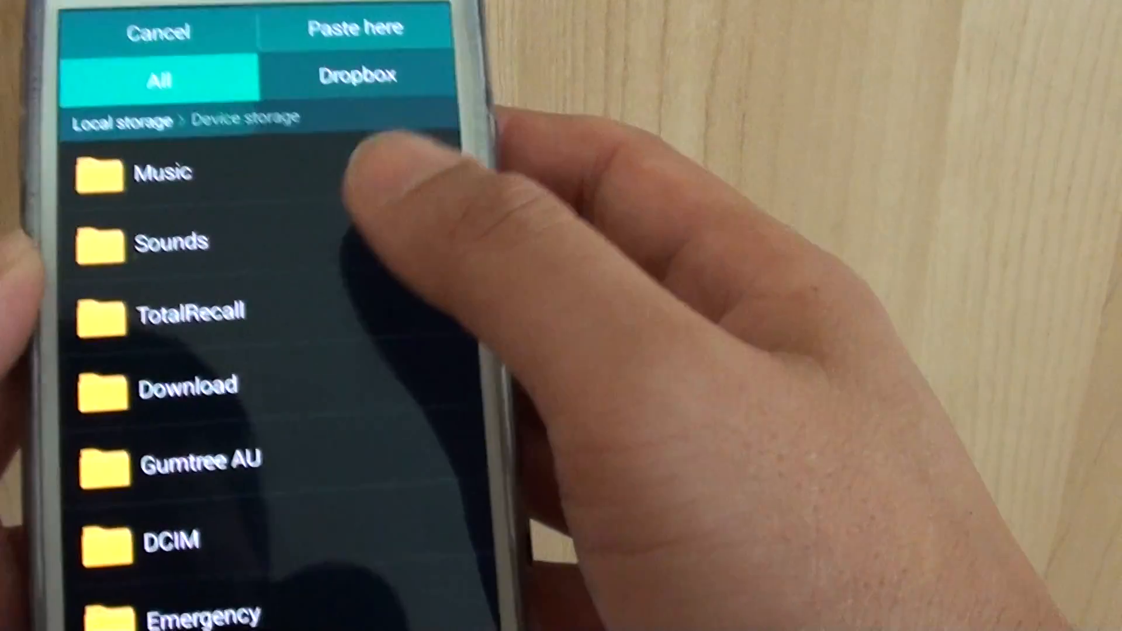
pyautogui.scroll(-3)
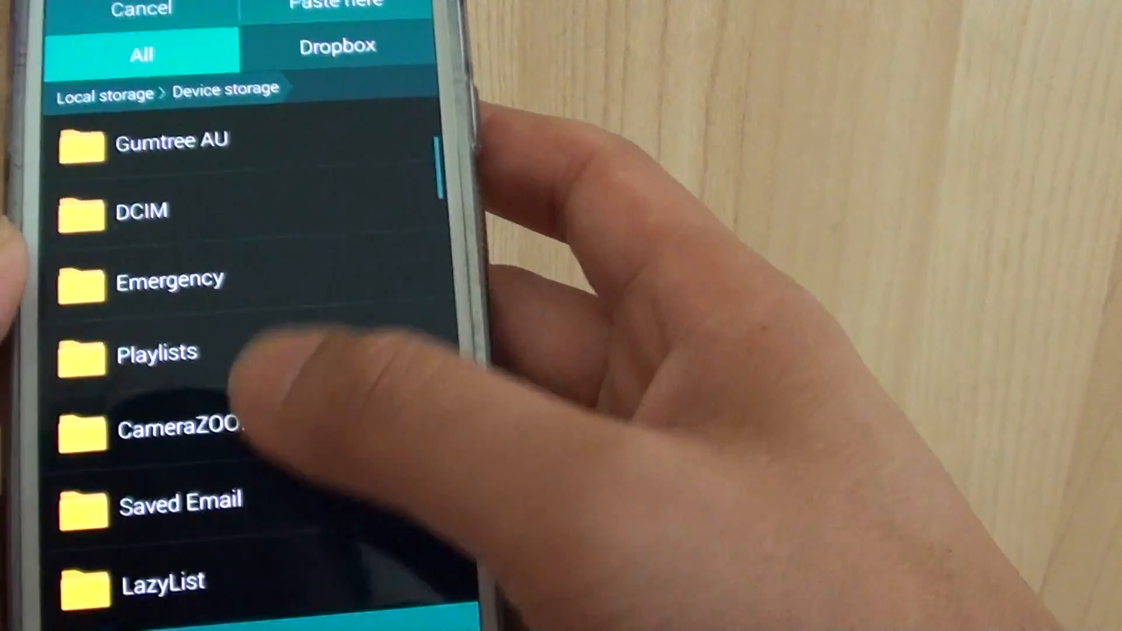
pyautogui.scroll(-3)
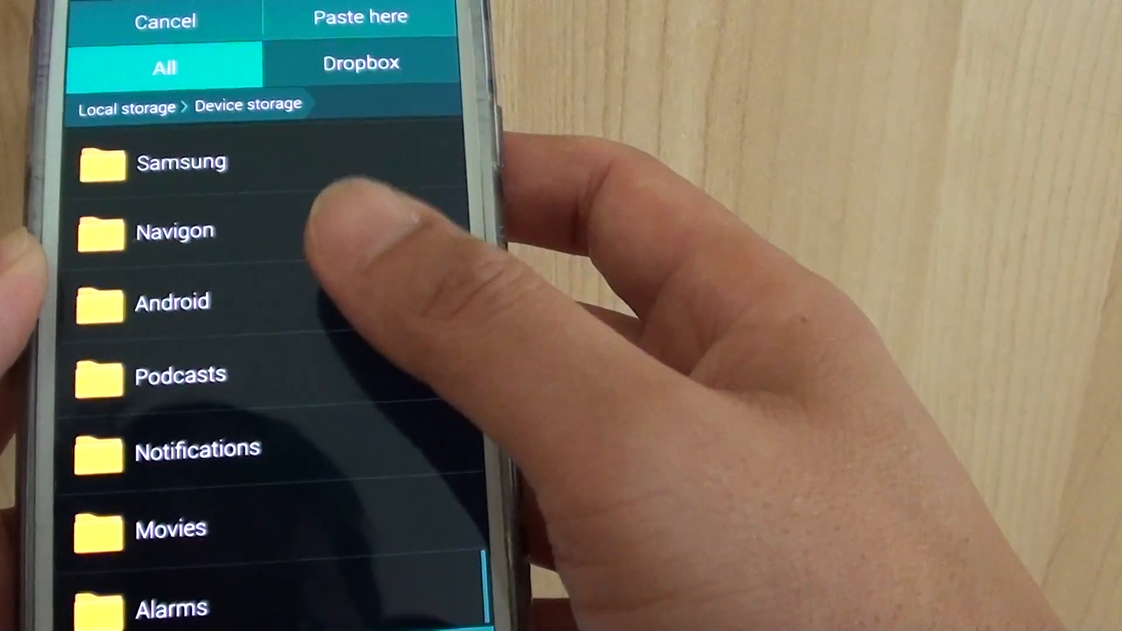
pyautogui.scroll(-3)
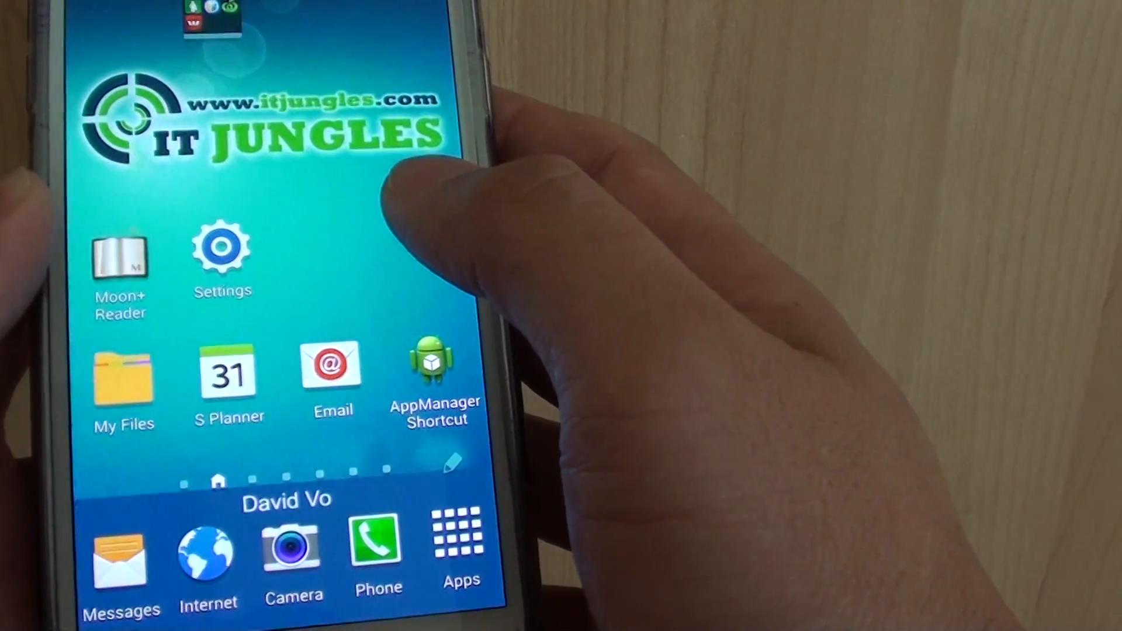
# Launch S Planner from the home screen and open Settings from its menu
pyautogui.click(229, 386)
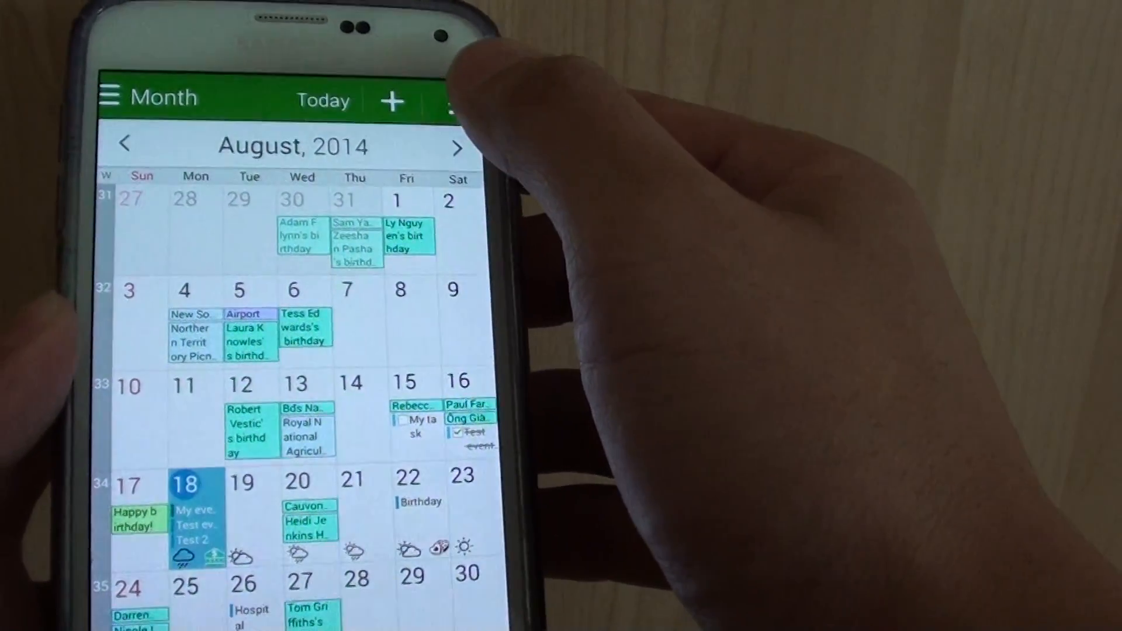
pyautogui.click(448, 100)
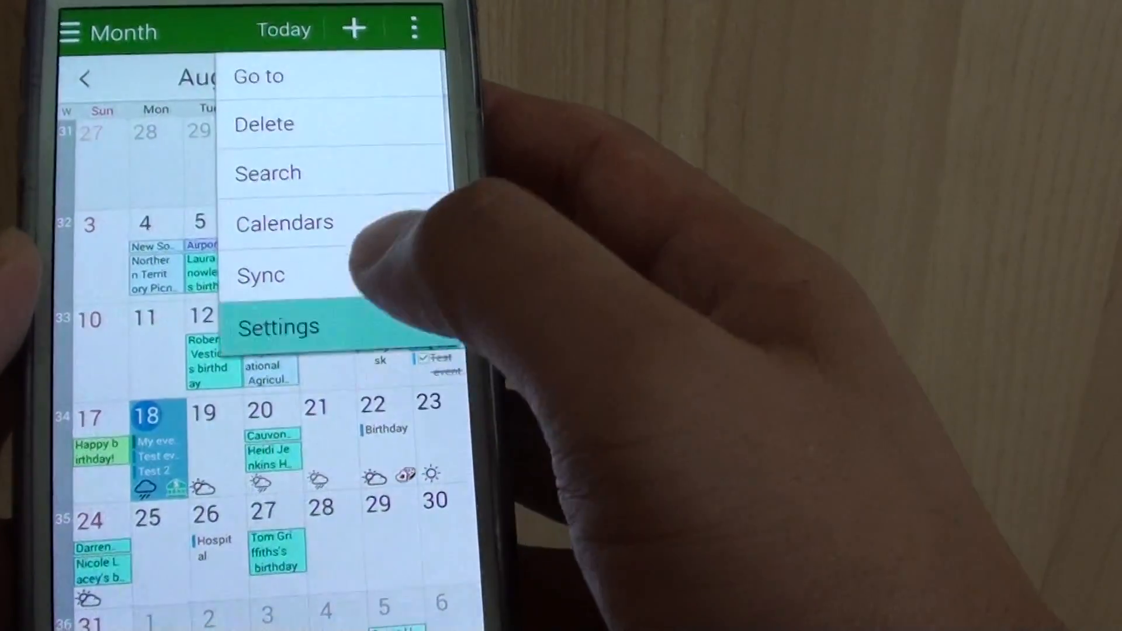
pyautogui.click(279, 326)
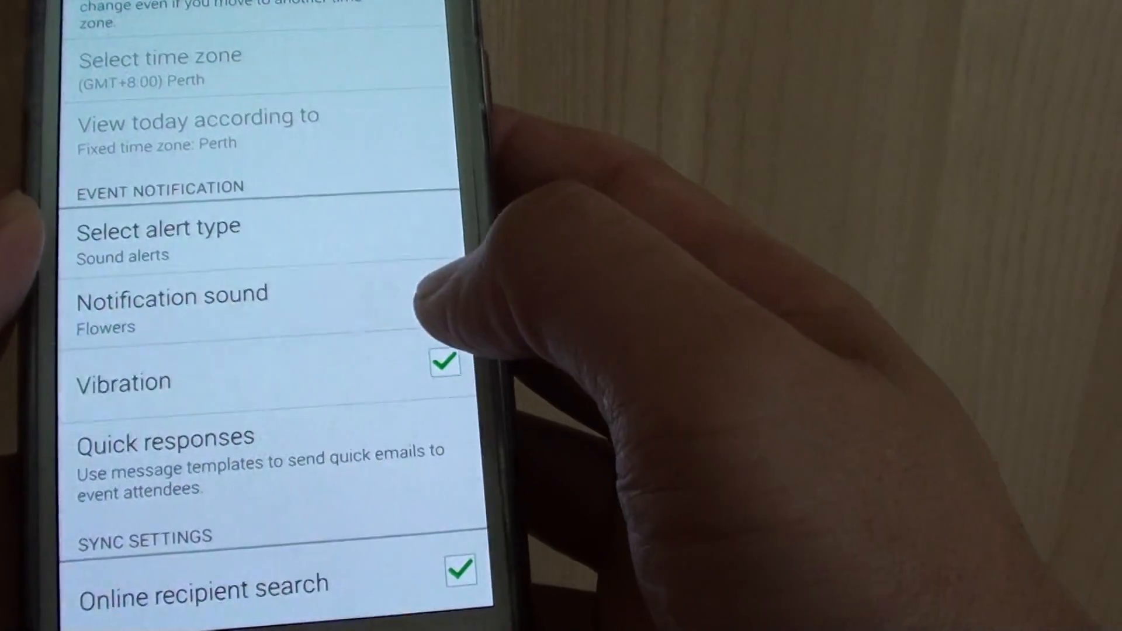
# Open the Notification sound list under Event notification, currently set to Flowers
pyautogui.click(444, 361)
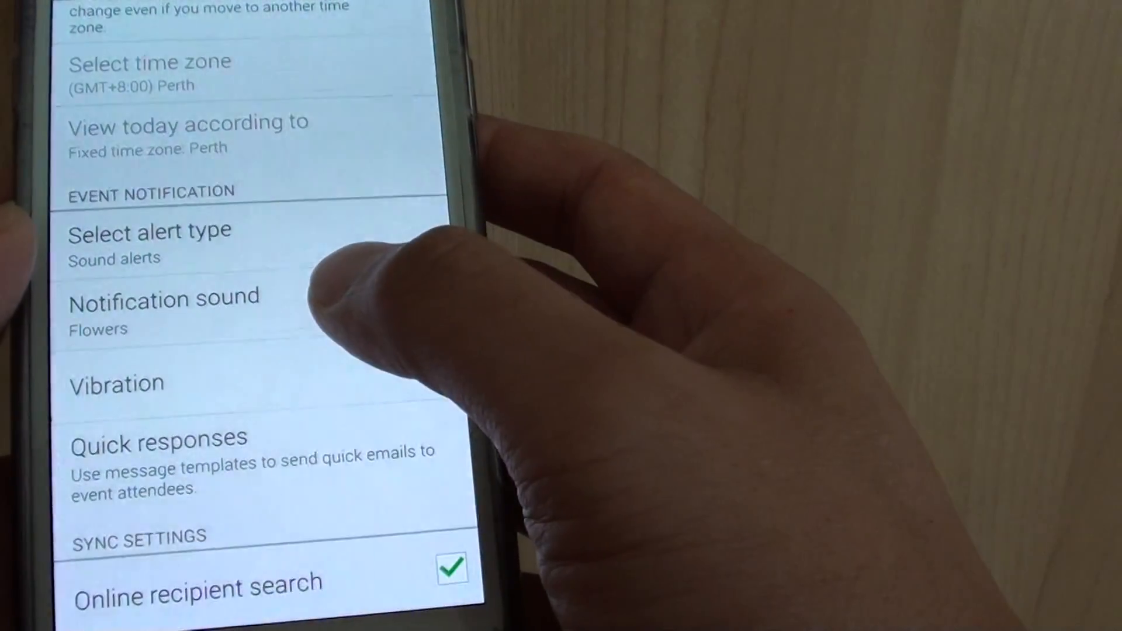
pyautogui.click(165, 301)
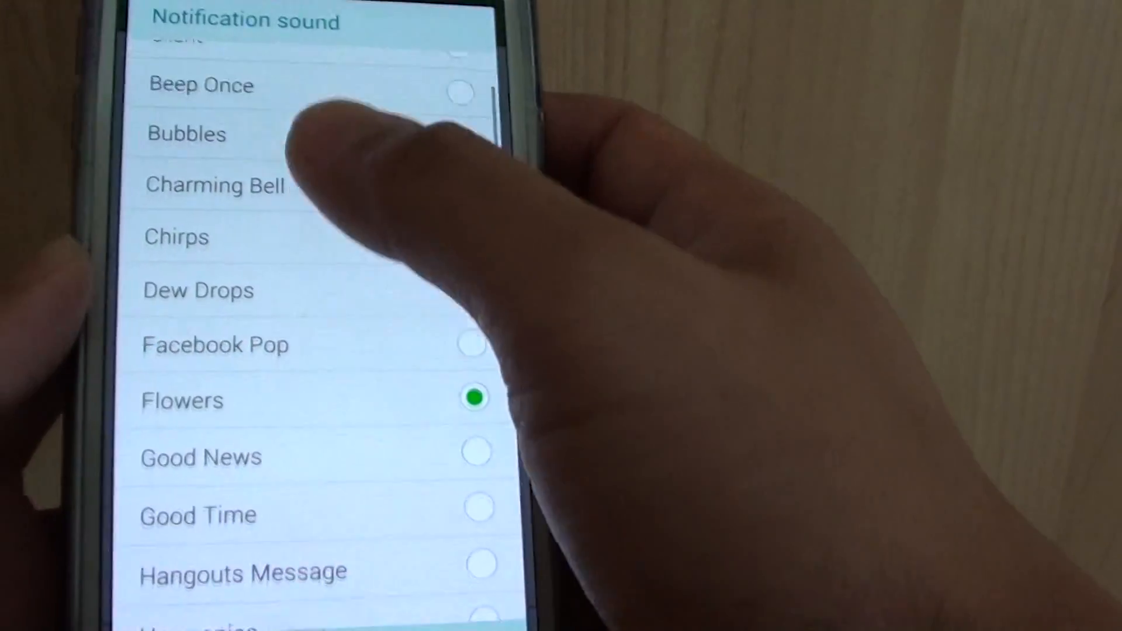
# Choose Track 1 from the copied songs as the event notification sound and confirm
pyautogui.scroll(-3)
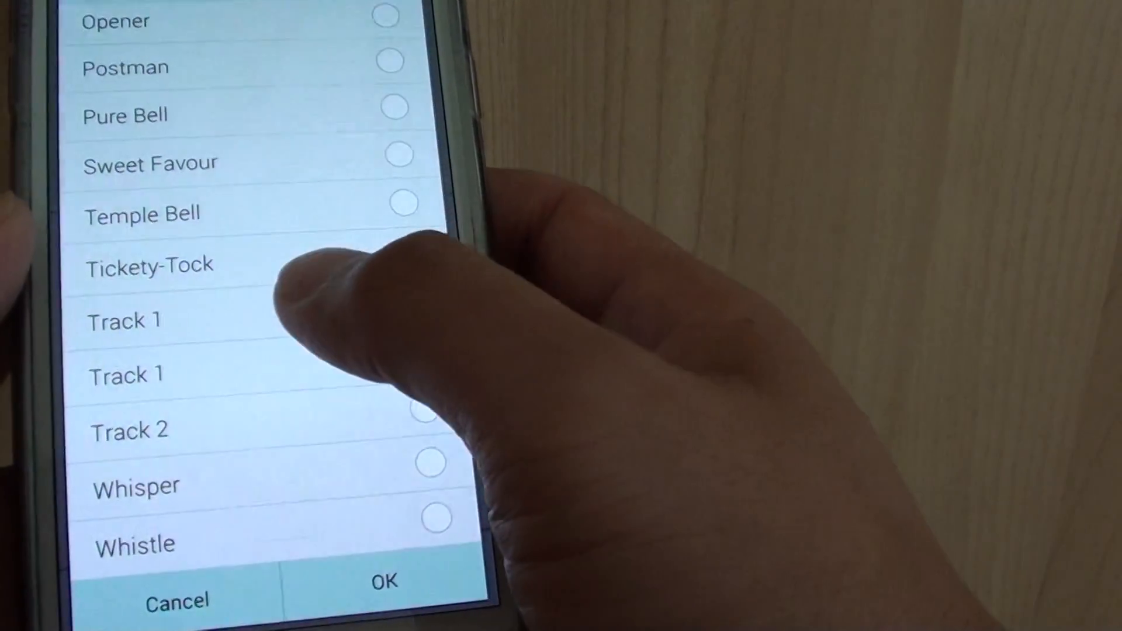
pyautogui.click(422, 315)
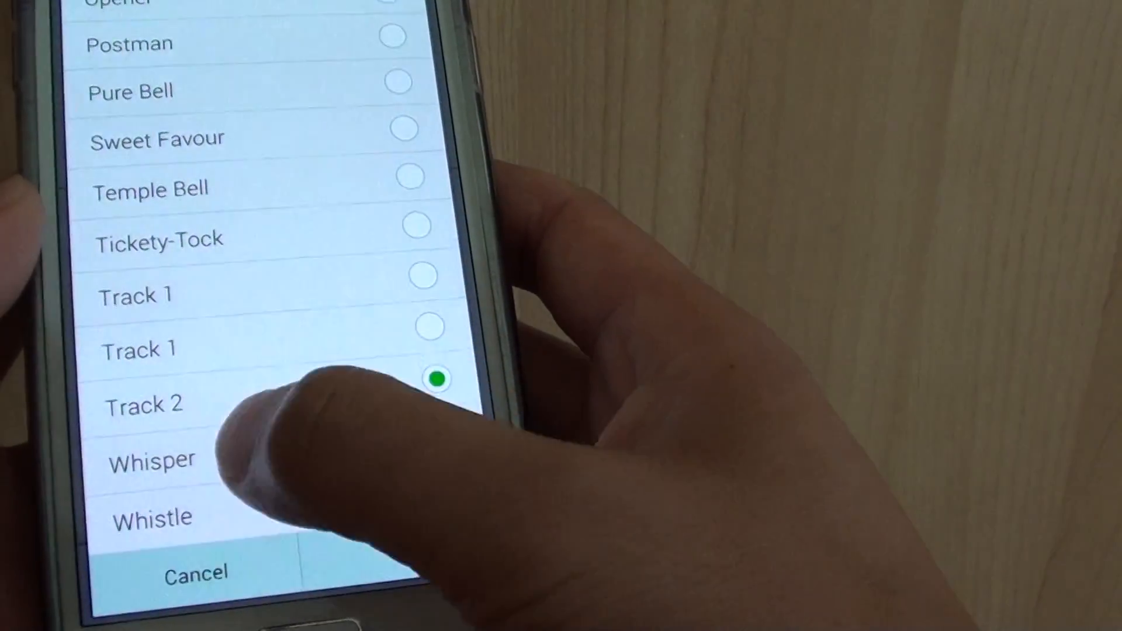
pyautogui.click(437, 453)
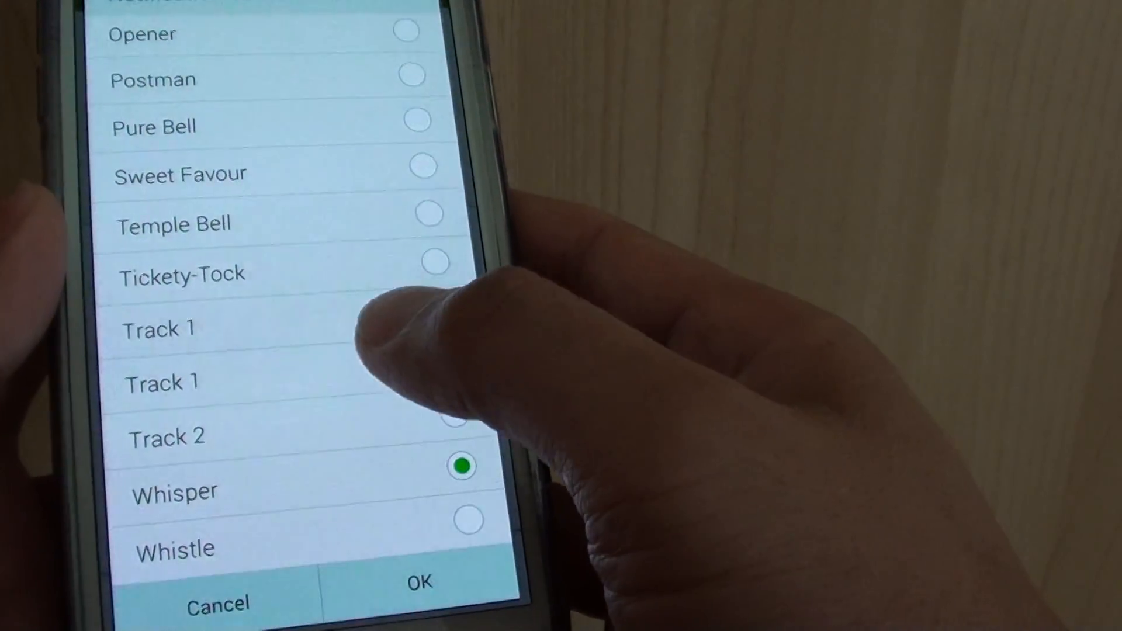
pyautogui.click(417, 581)
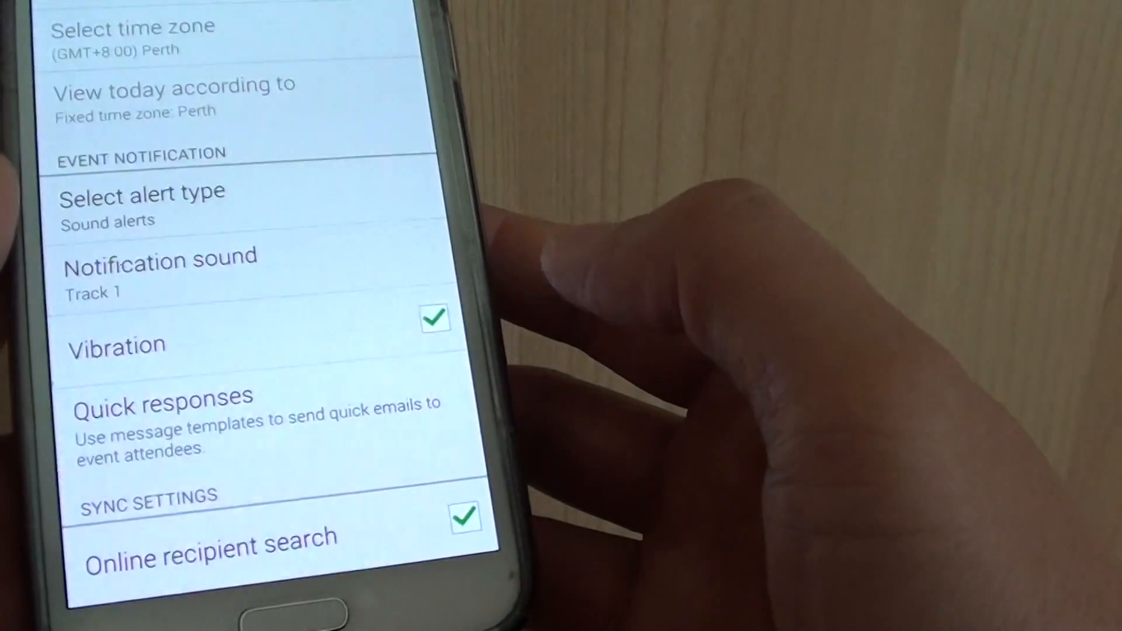